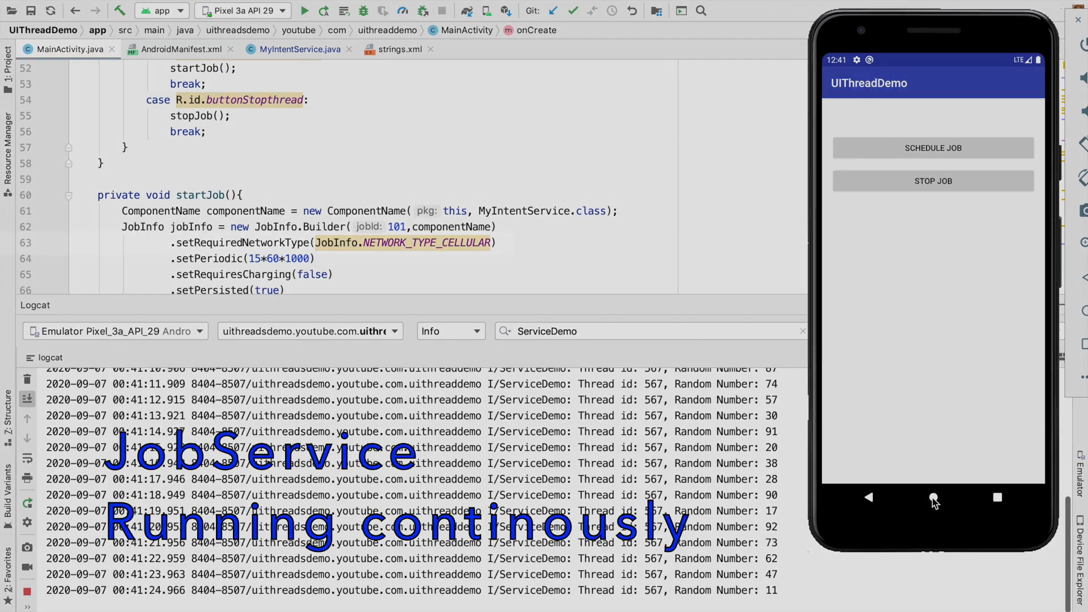
Step: Stop the demo app's scheduled job, highlight jobScheduler in startJob, then view MyIntentService
{"action": "left_click", "coordinate": [933, 497]}
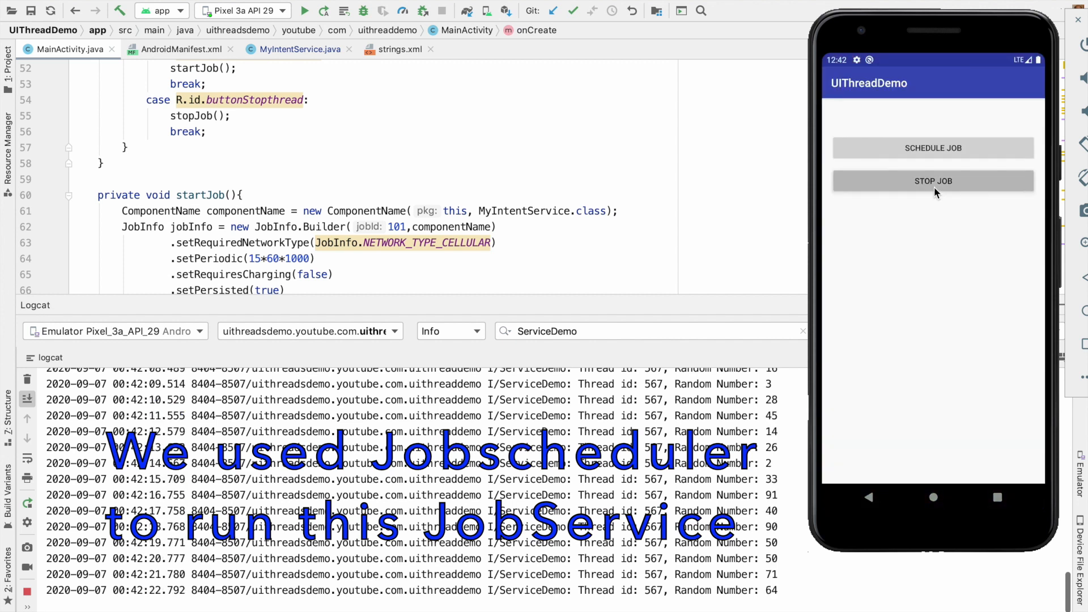
{"action": "left_click", "coordinate": [933, 181]}
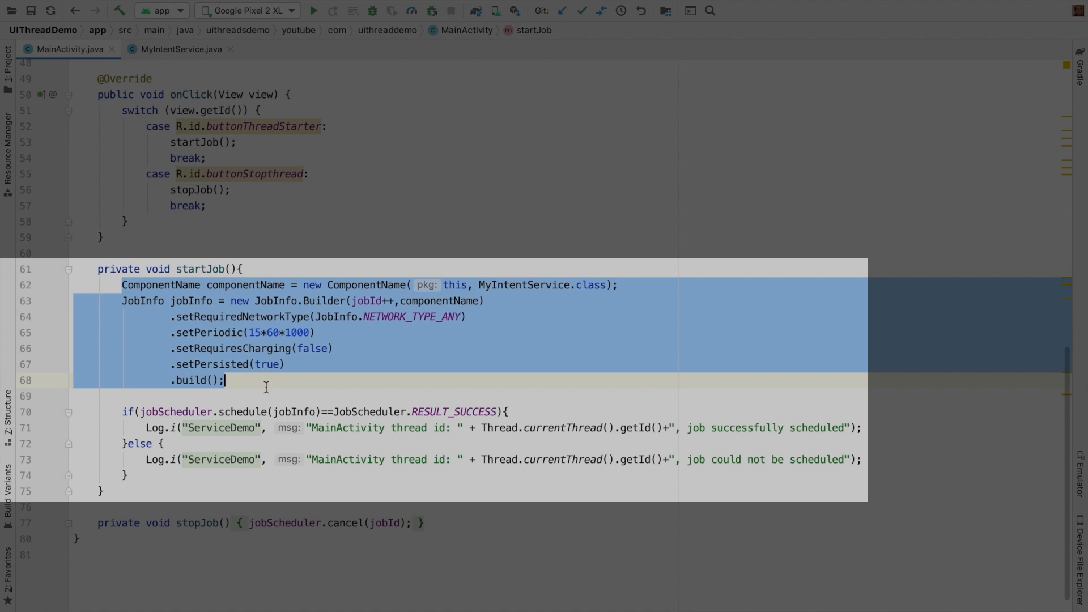
{"action": "double_click", "coordinate": [176, 411]}
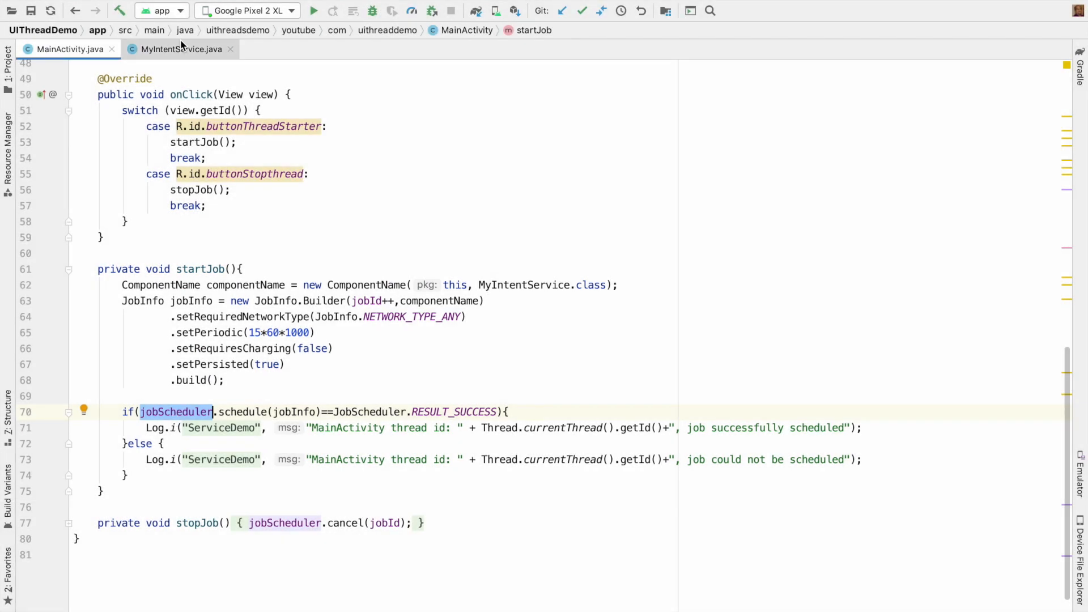
{"action": "left_click", "coordinate": [181, 48]}
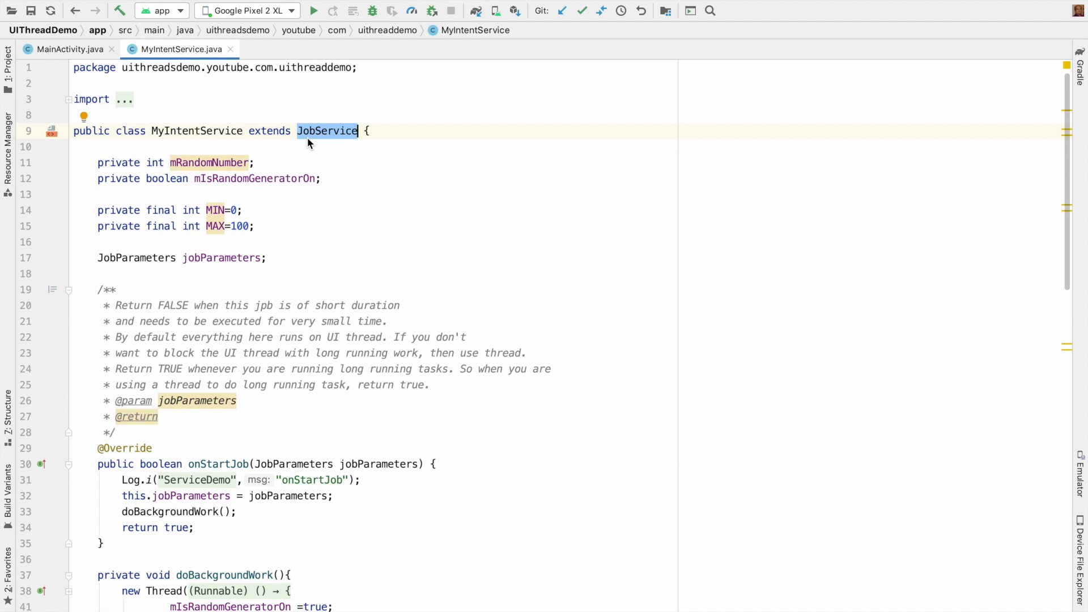
Step: Scroll MyIntentService down to doBackgroundWork() and onStopJob()
{"action": "scroll", "scroll_direction": "down", "scroll_amount": 3}
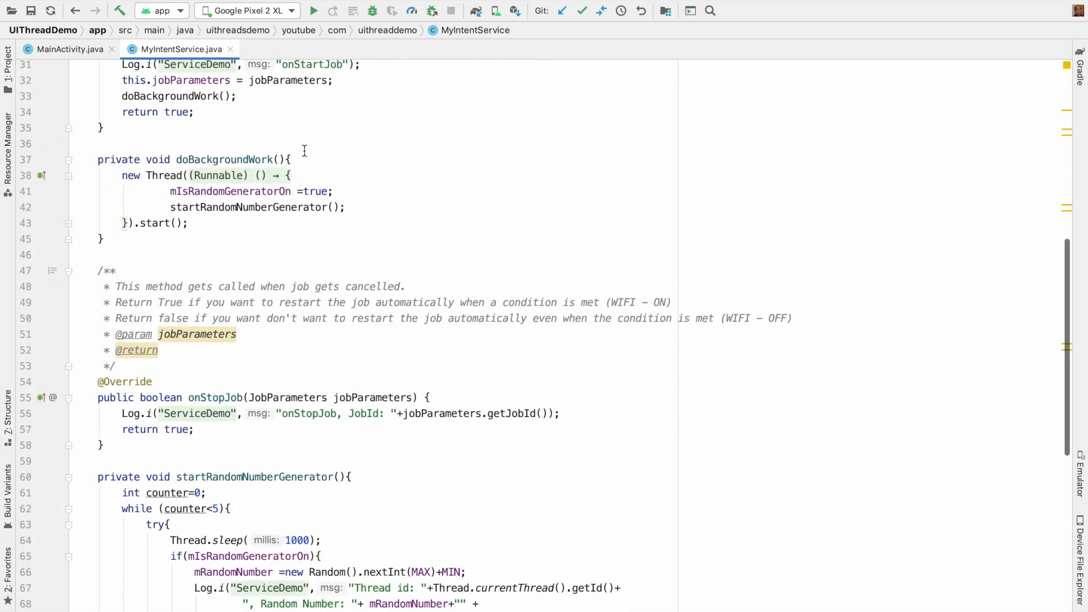
{"action": "scroll", "scroll_direction": "down", "scroll_amount": 3}
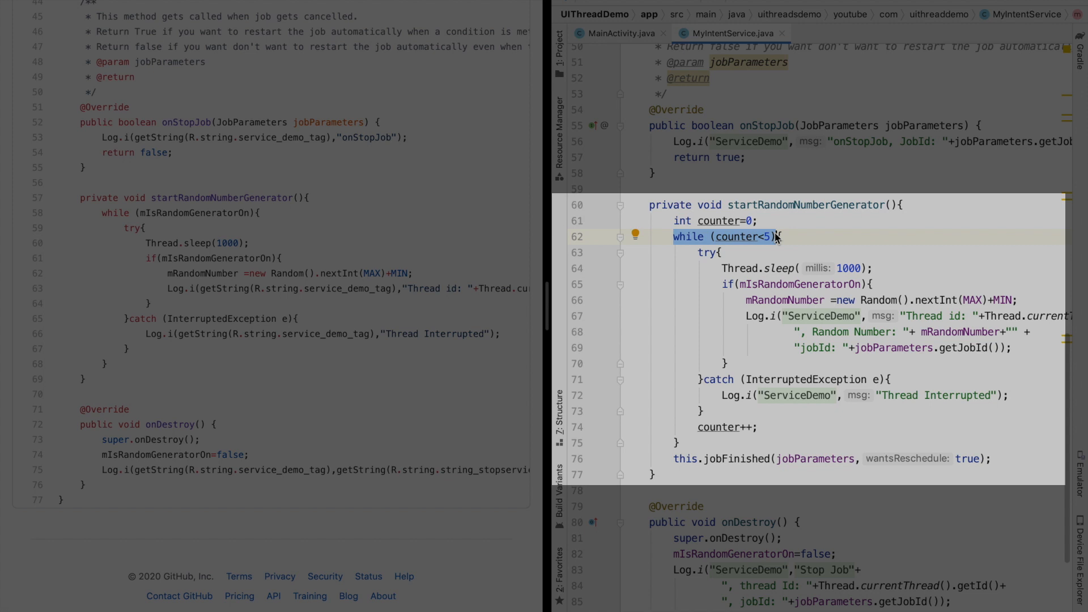
{"action": "mouse_move", "coordinate": [761, 254]}
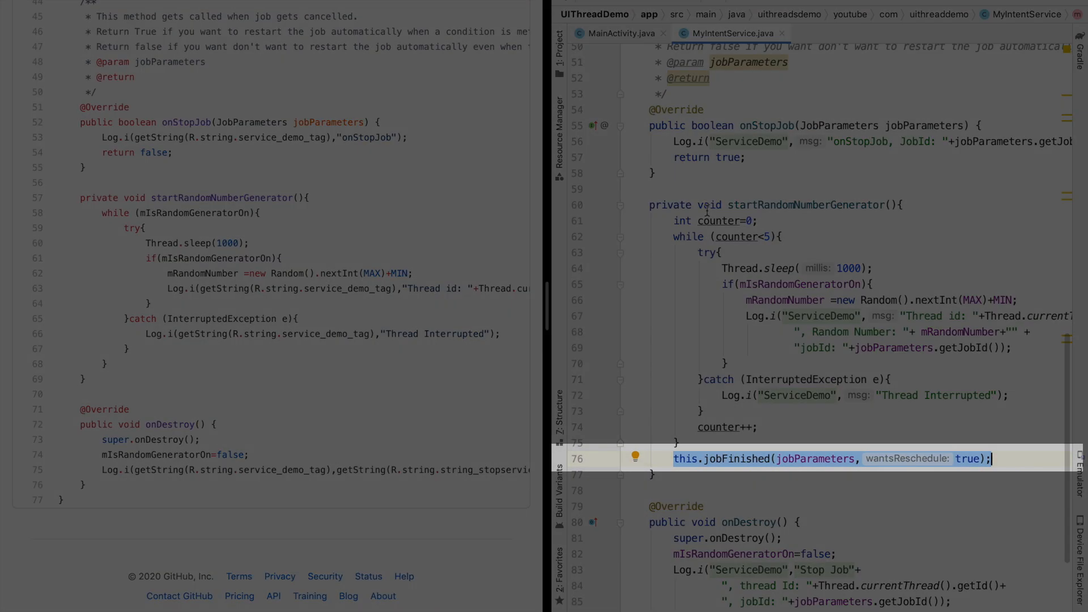
Step: Highlight jobFinished(jobParameters, true) after the five-number loop, selecting the reschedule value true
{"action": "double_click", "coordinate": [815, 459]}
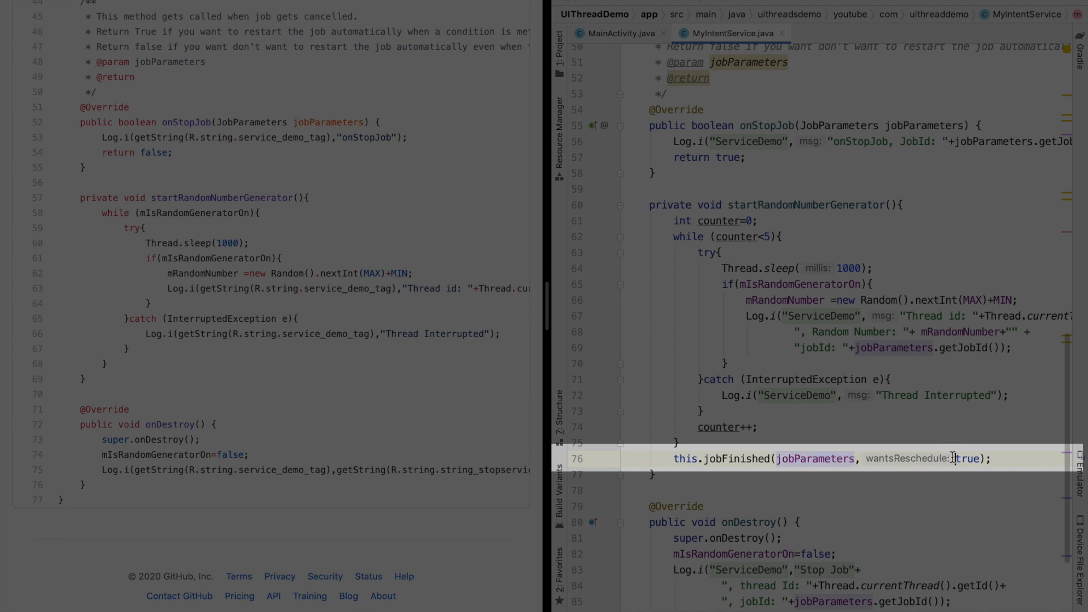
{"action": "double_click", "coordinate": [970, 459]}
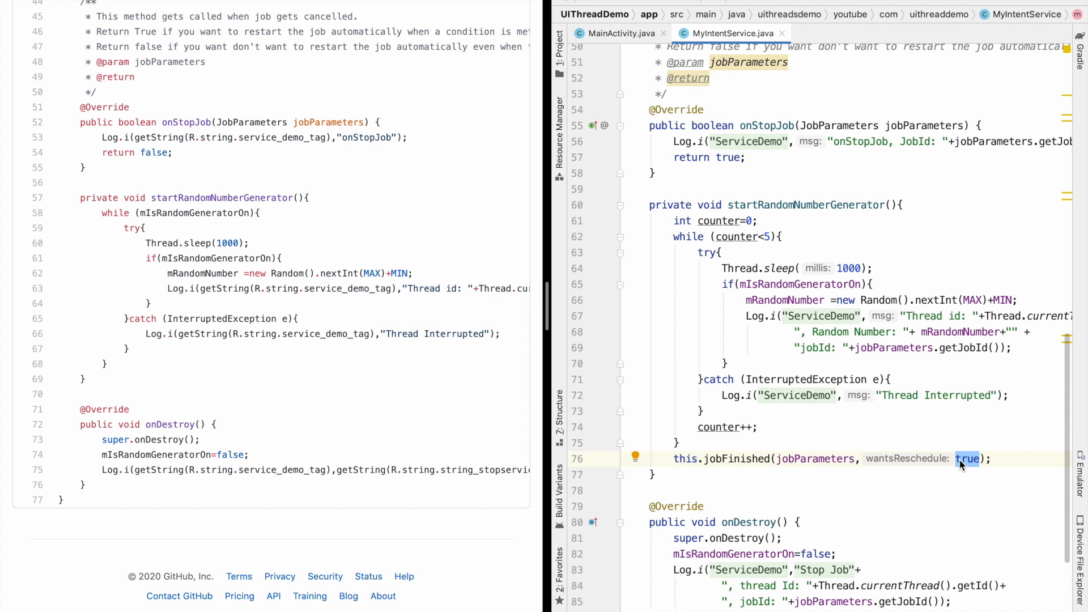
{"action": "left_click", "coordinate": [619, 33]}
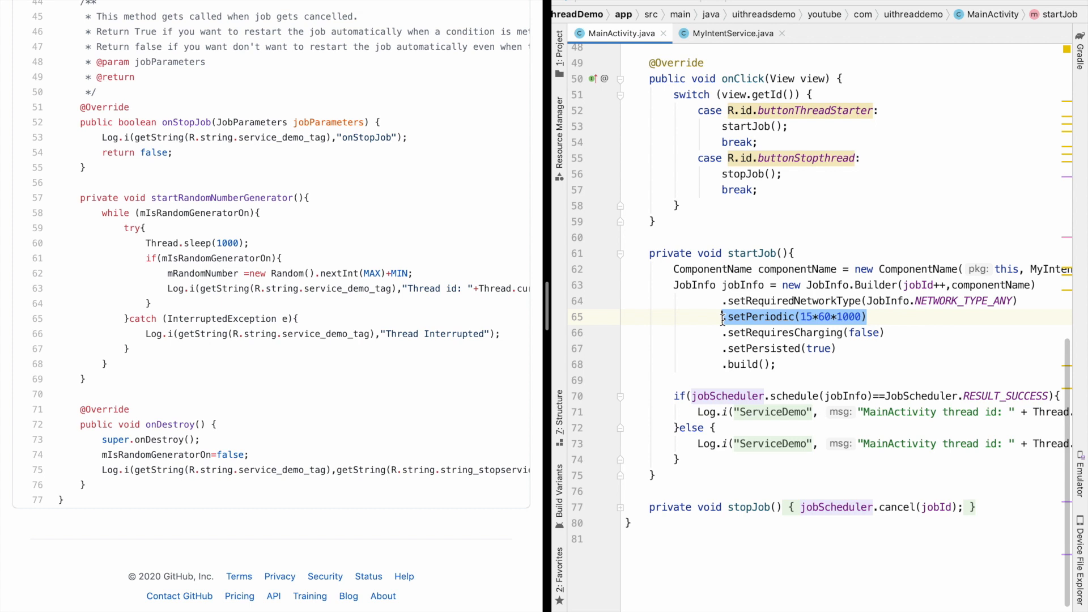
{"action": "left_click", "coordinate": [728, 33]}
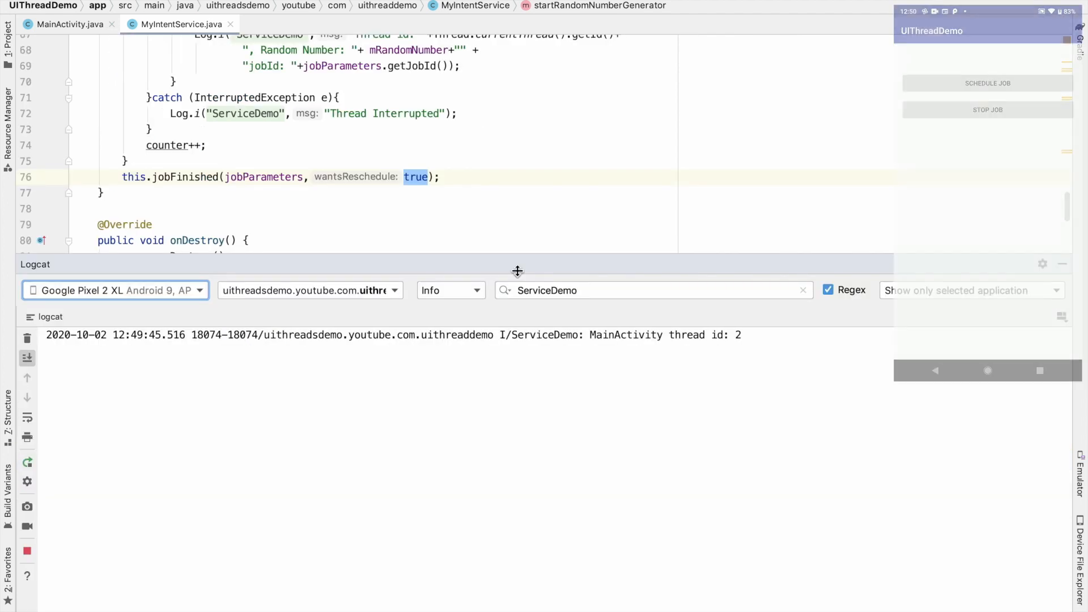
Step: Tap SCHEDULE JOB and watch Logcat log five random numbers for job 101, then rerun
{"action": "left_click", "coordinate": [986, 83]}
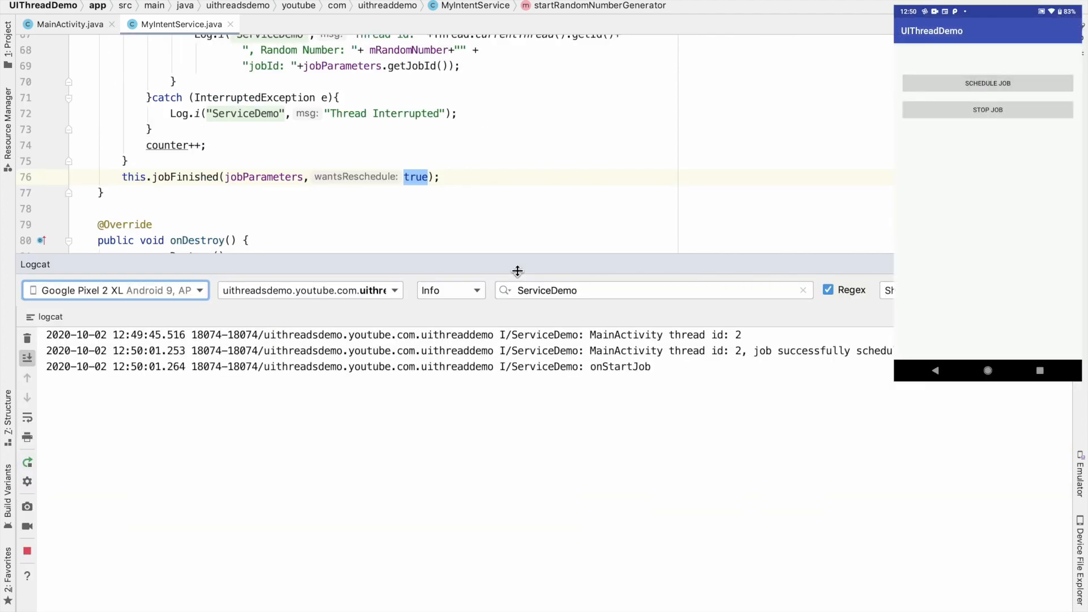
{"action": "left_click", "coordinate": [987, 109]}
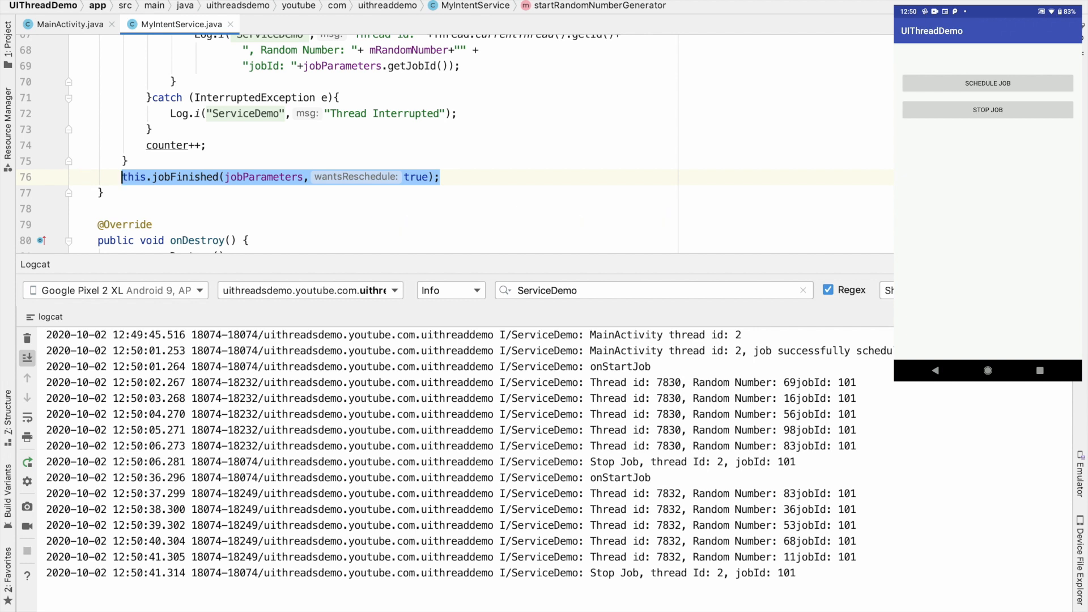
Step: Relaunch and stop the job midway, then select the onStopJob and Stop Job log lines
{"action": "left_click", "coordinate": [28, 338]}
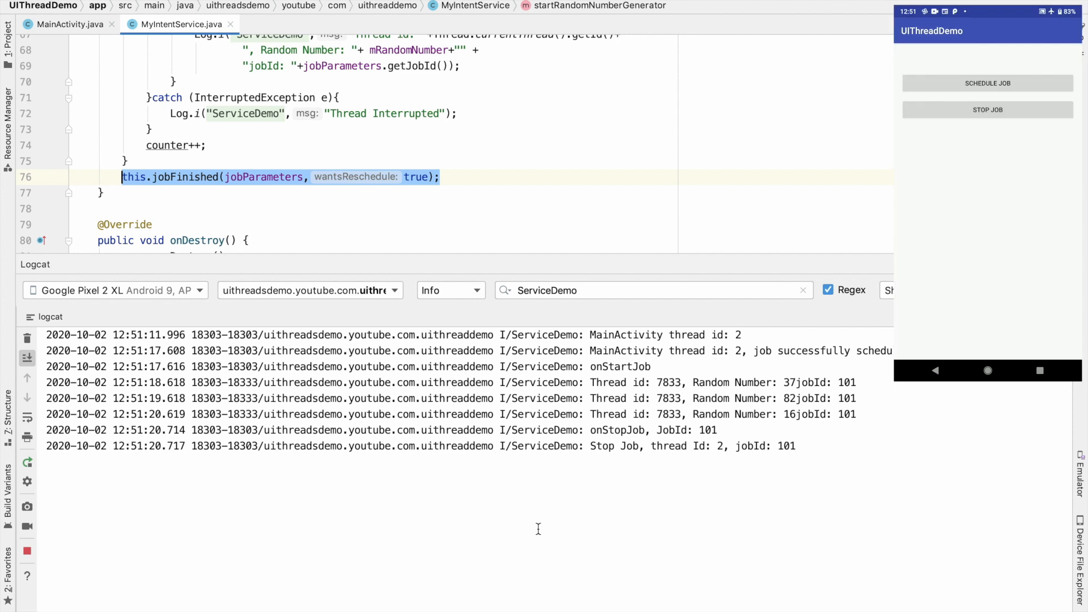
{"action": "left_click", "coordinate": [68, 18]}
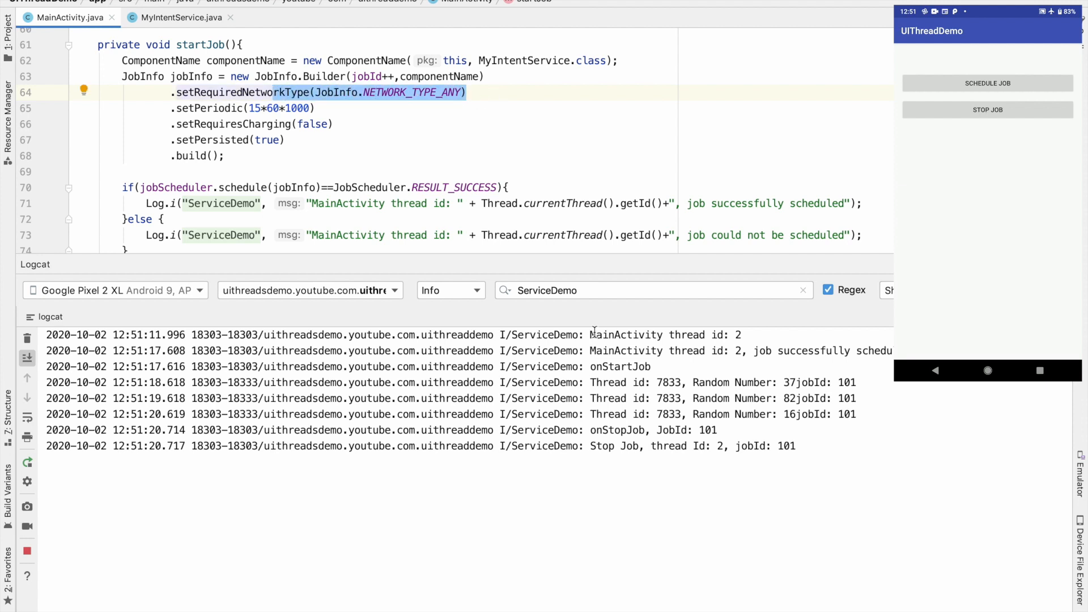
{"action": "left_click_drag", "start_coordinate": [506, 382], "coordinate": [791, 446]}
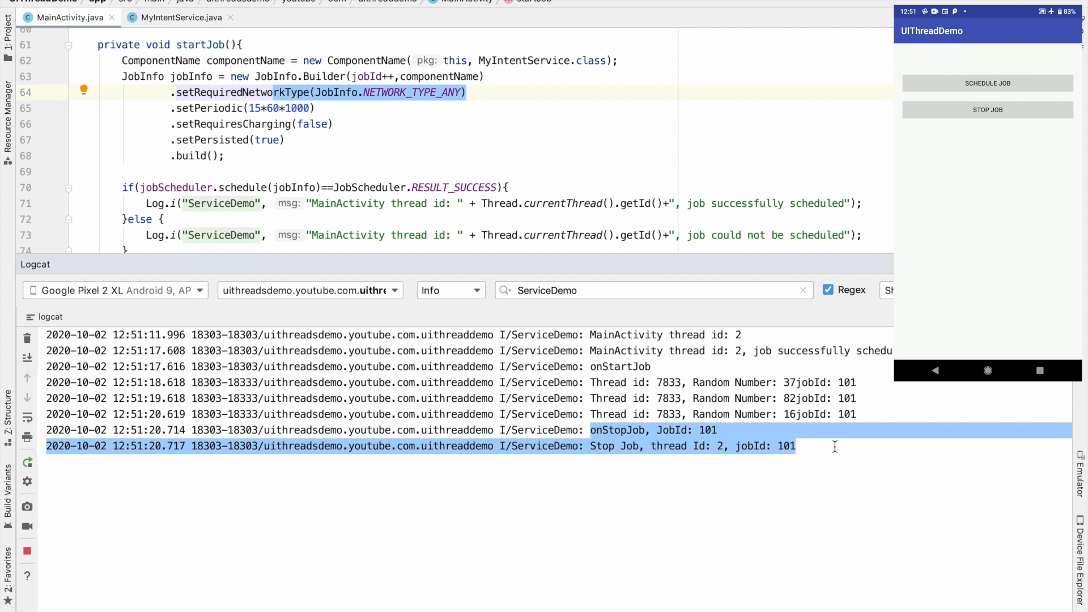
{"action": "mouse_move", "coordinate": [570, 176]}
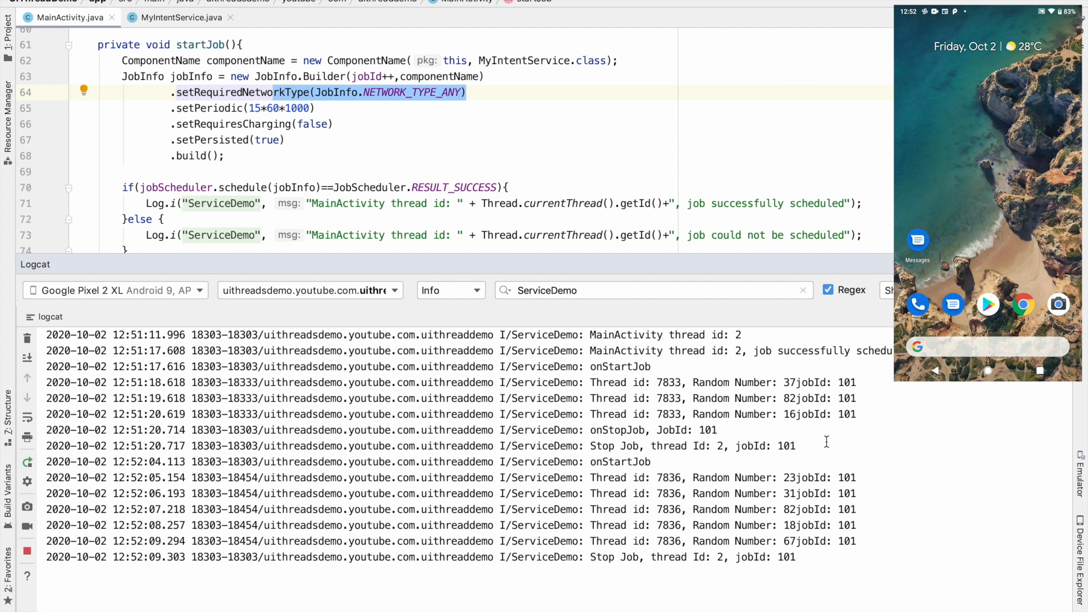
Step: Return to MyIntentService's jobFinished call, watch the job rerun, then clear Logcat
{"action": "left_click", "coordinate": [179, 18]}
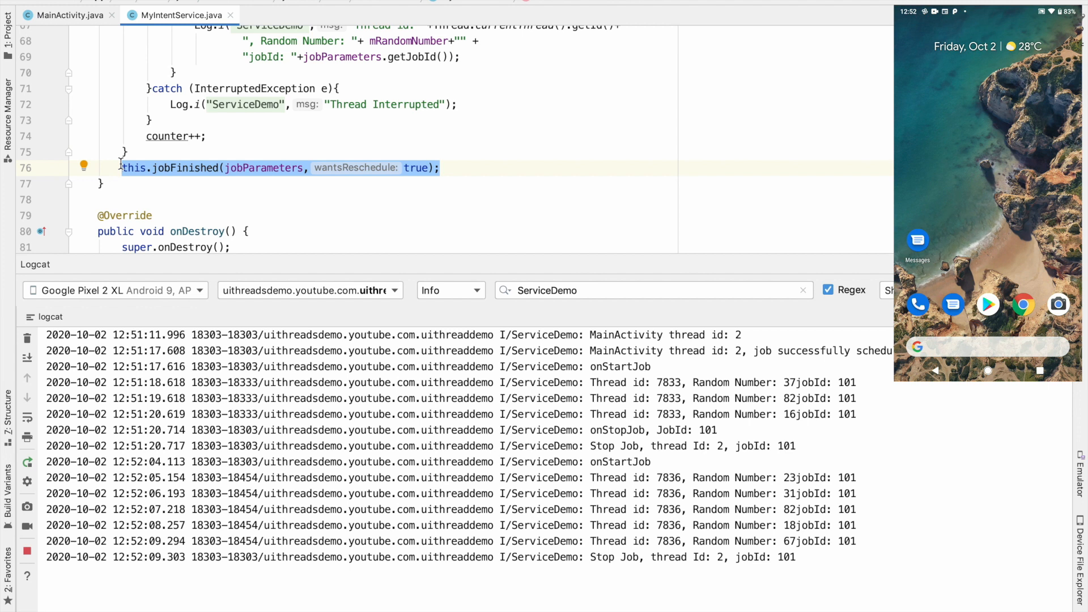
{"action": "mouse_move", "coordinate": [340, 262]}
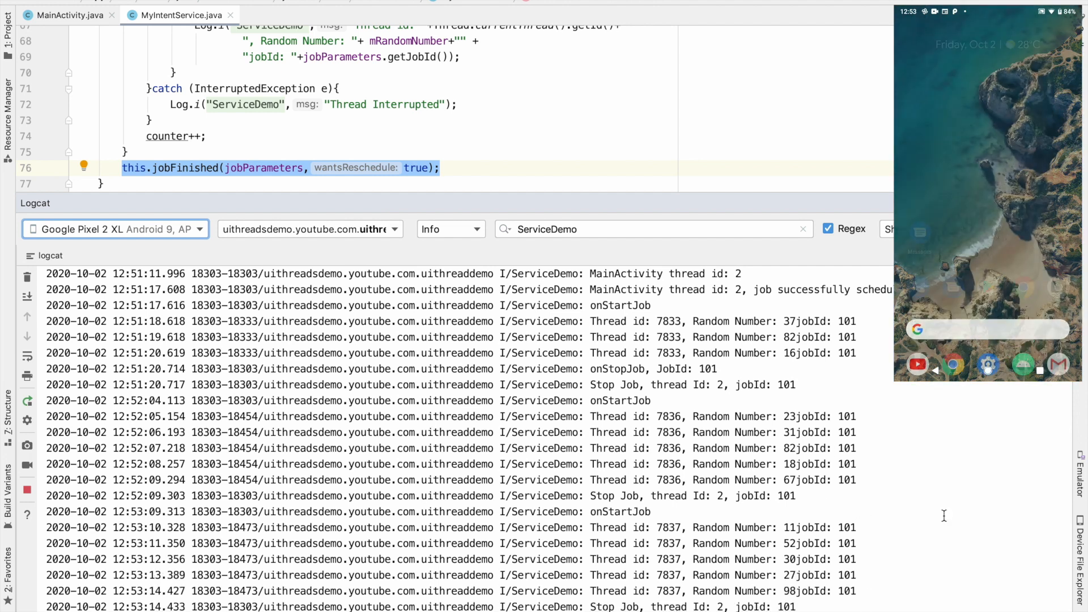
{"action": "left_click", "coordinate": [27, 277]}
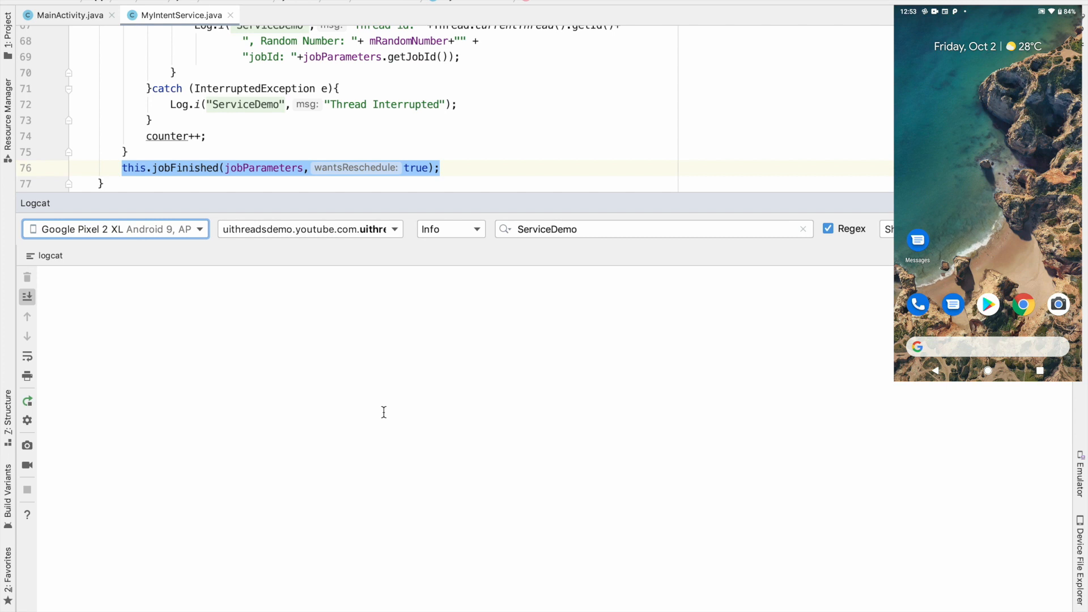
{"action": "mouse_move", "coordinate": [490, 218]}
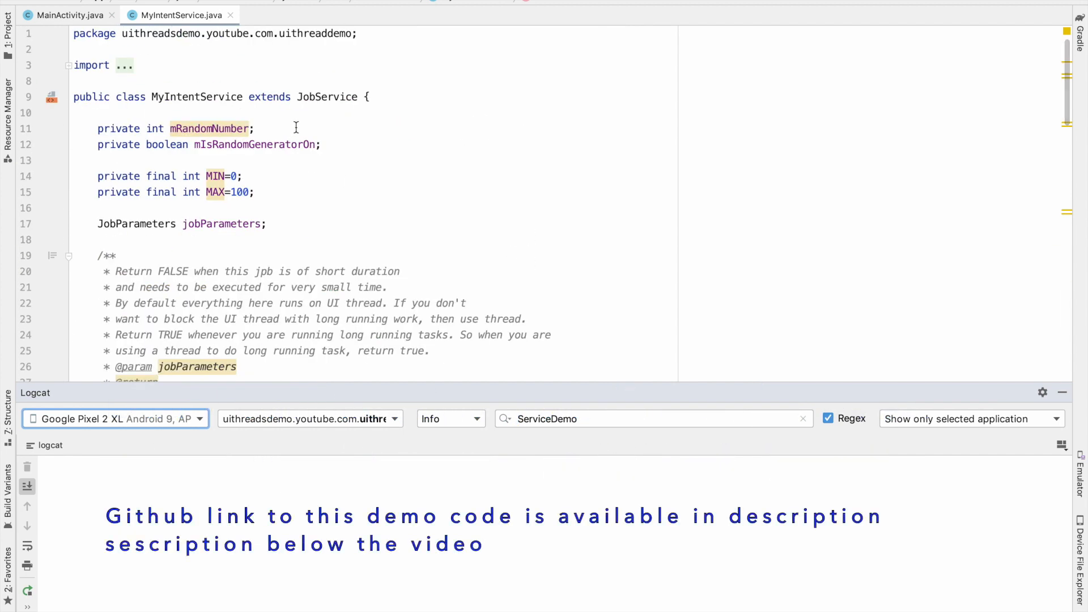
{"action": "mouse_move", "coordinate": [167, 96]}
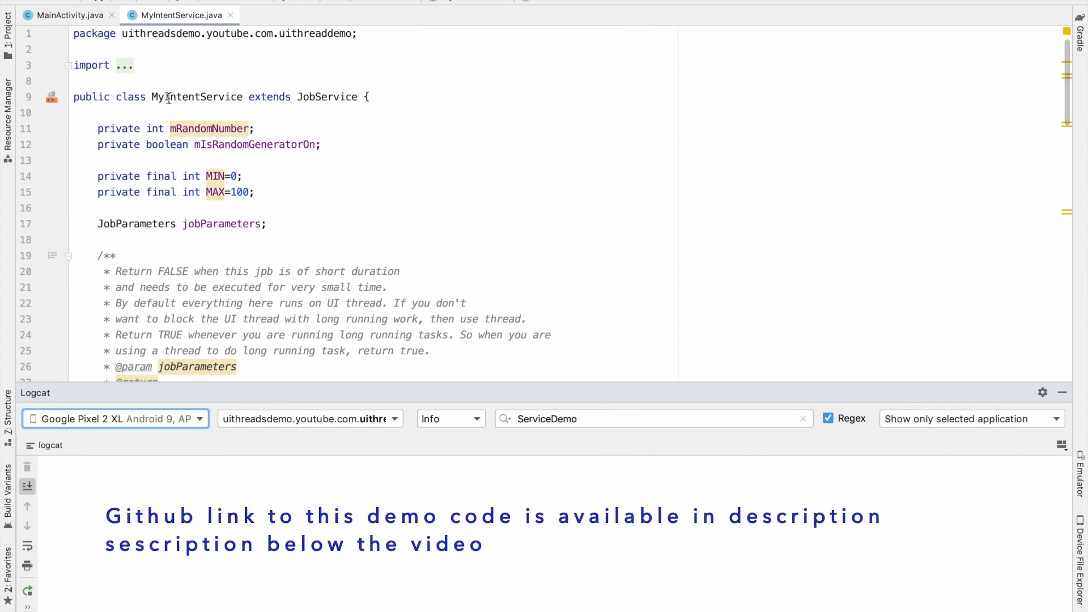